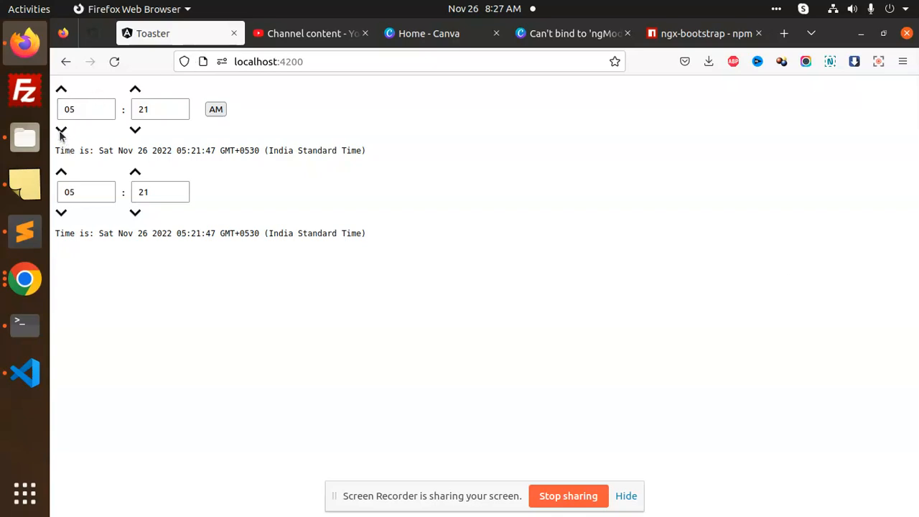
# - Set the AM/PM timepicker to 01:01 PM so the 24-hour picker shows 13:01
pyautogui.click(61, 89)
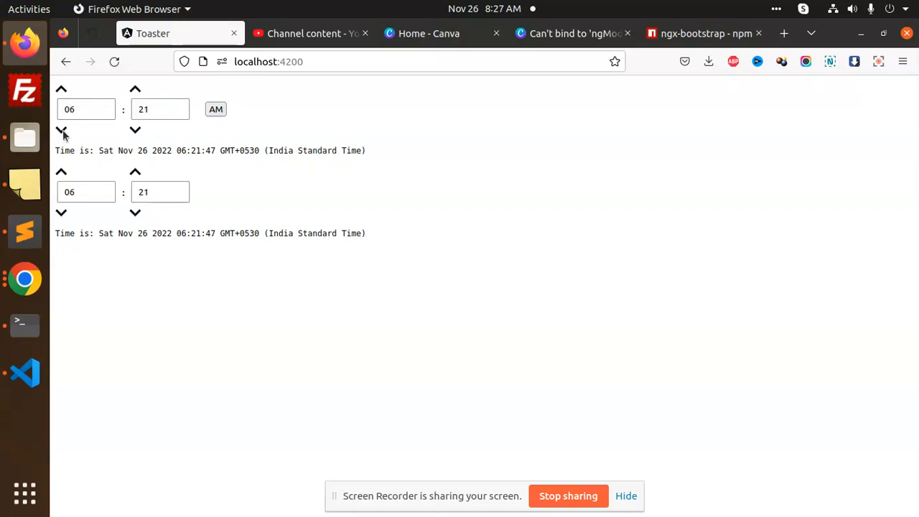
pyautogui.click(61, 130)
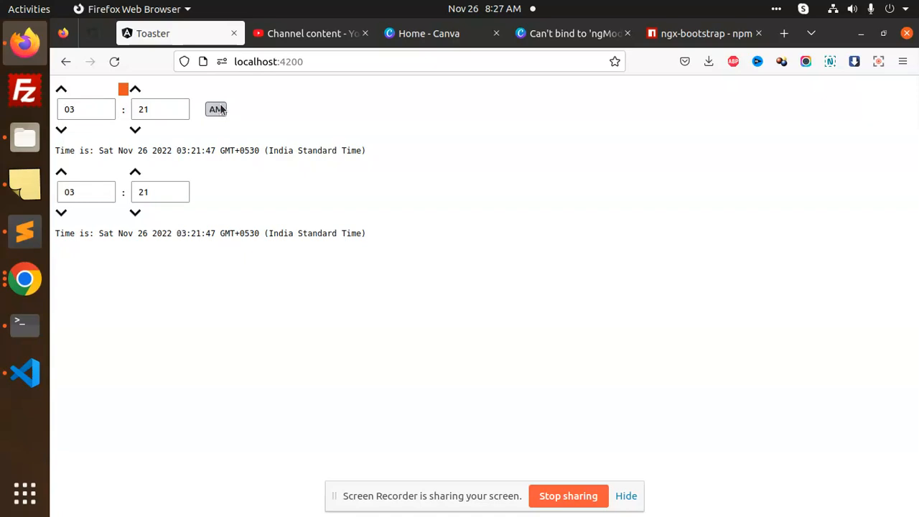
pyautogui.click(216, 109)
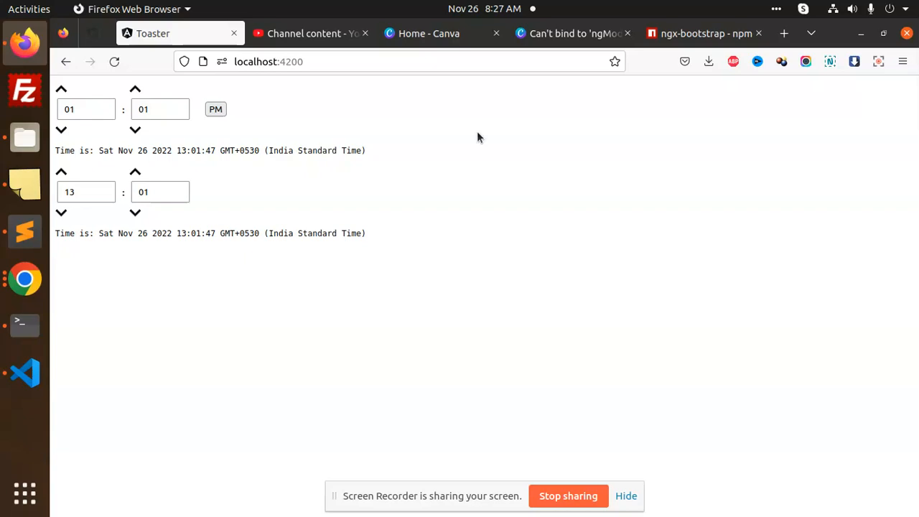
pyautogui.moveTo(480, 129)
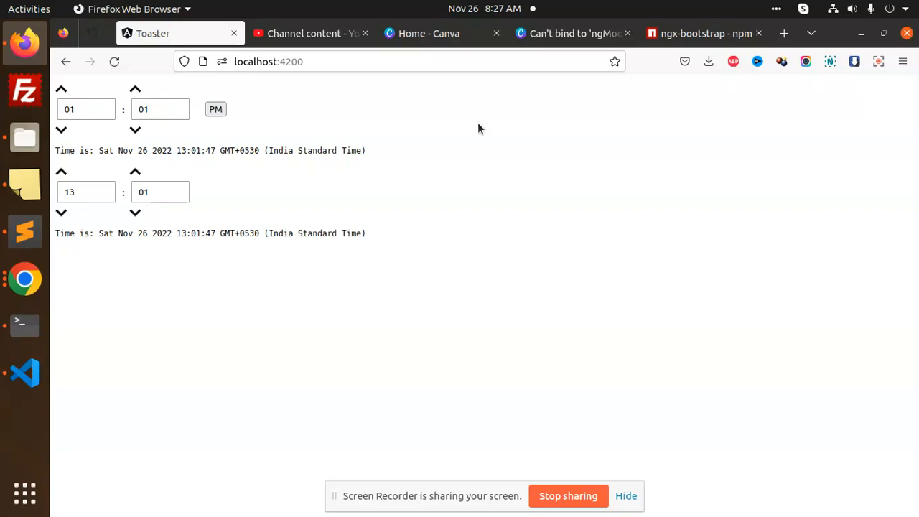
pyautogui.click(704, 33)
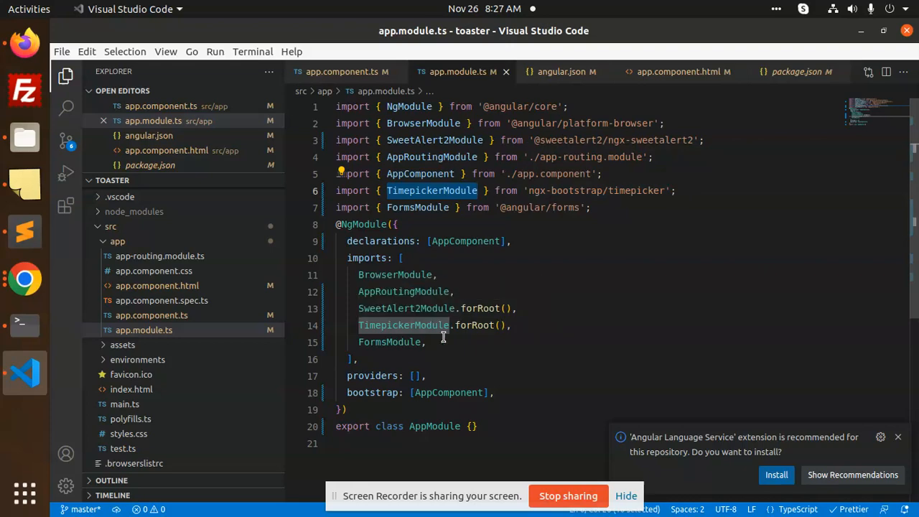
pyautogui.moveTo(499, 348)
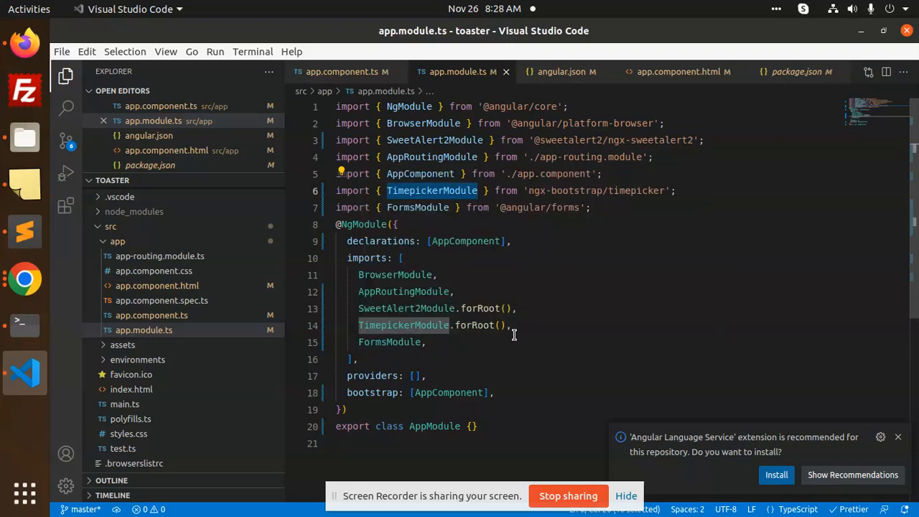
# - Switch to app.component.ts, where the time property is initialized to new Date()
pyautogui.click(343, 71)
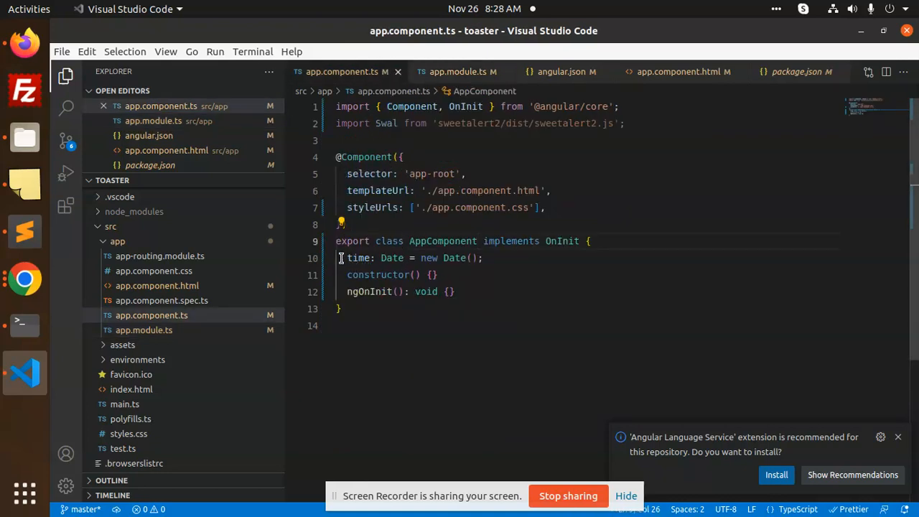
# - Highlight the time: Date = new Date() line, then view app.component.html's two timepickers
pyautogui.tripleClick(410, 258)
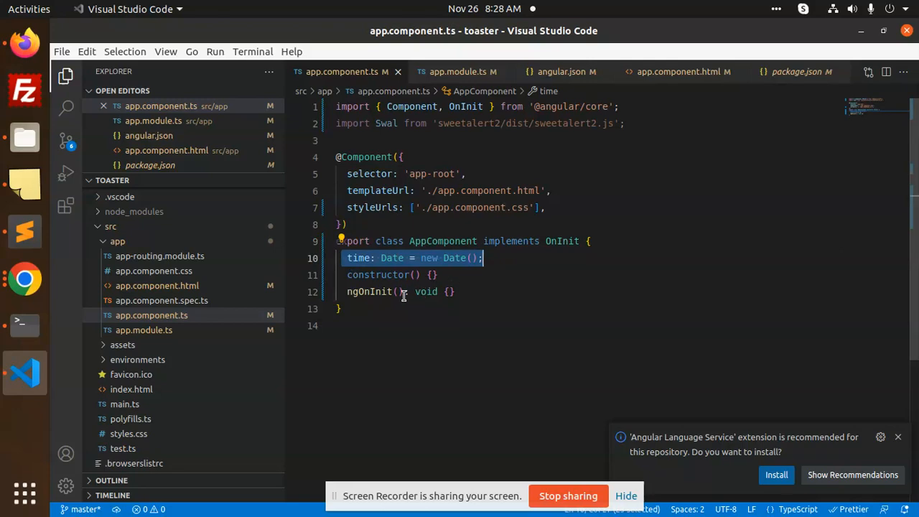
pyautogui.moveTo(710, 91)
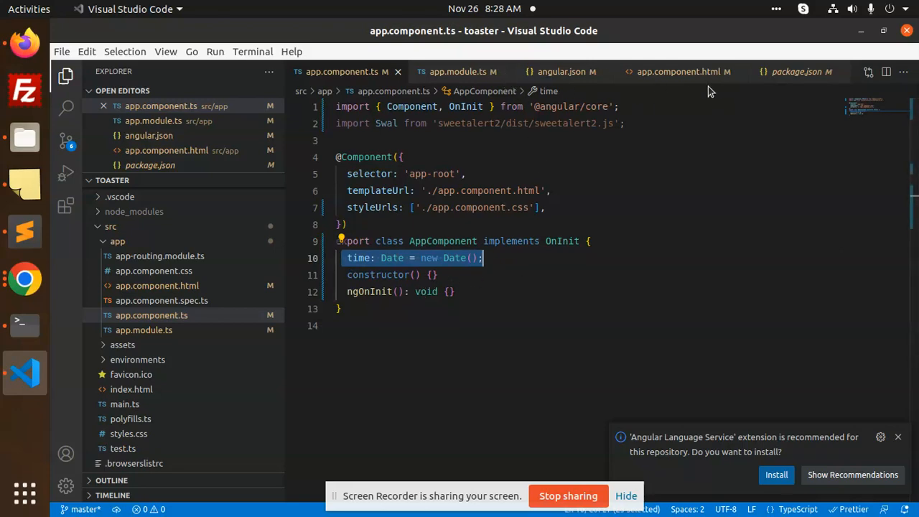
pyautogui.click(678, 71)
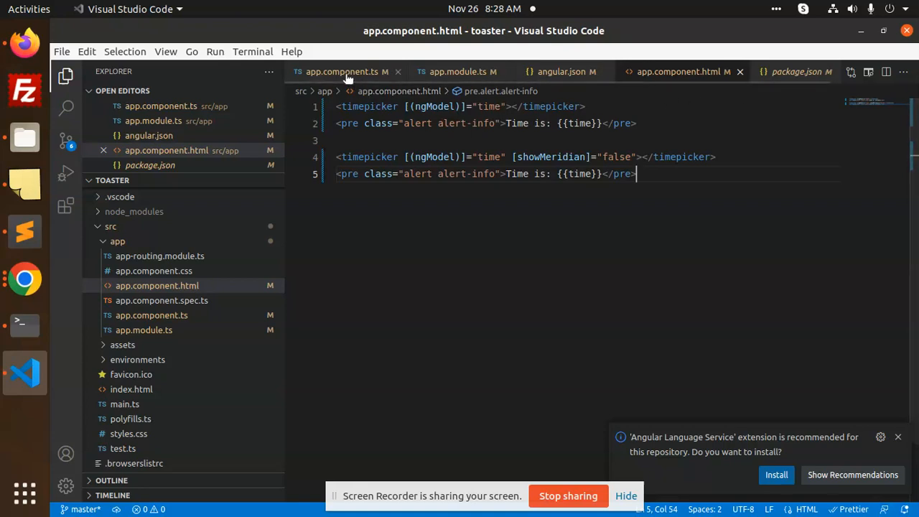
pyautogui.click(341, 71)
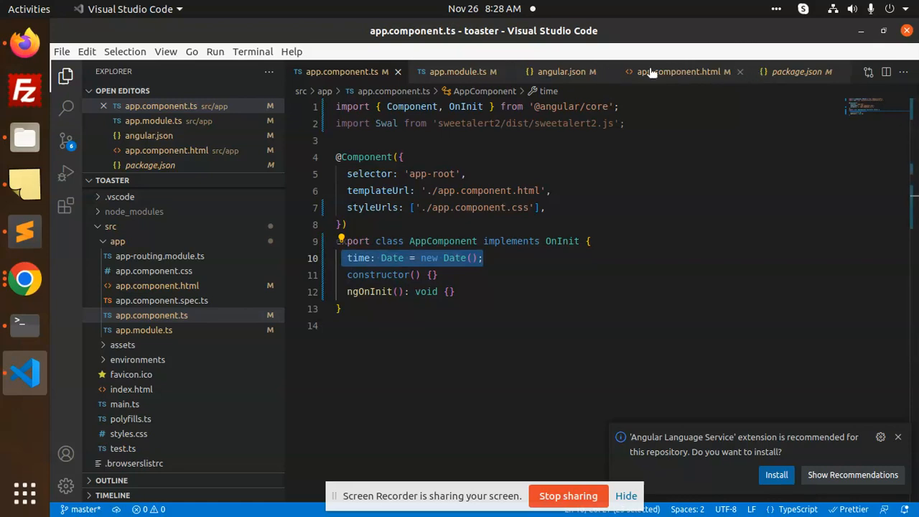
pyautogui.click(681, 71)
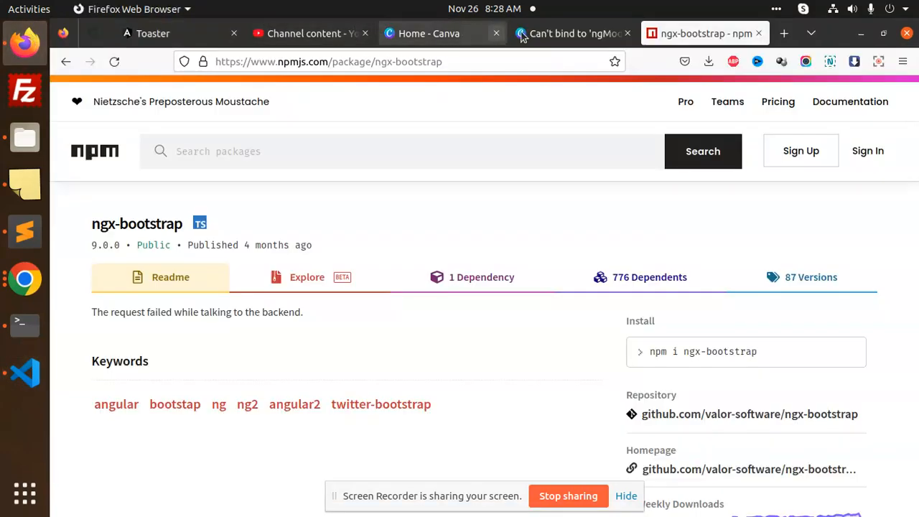
# - Return to the localhost:4200 demo tab showing 01:01 PM and 13:01
pyautogui.click(153, 33)
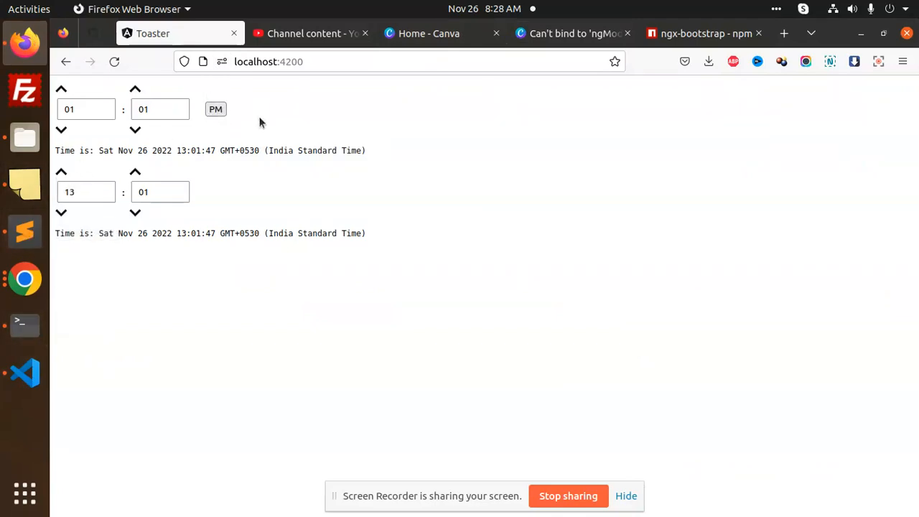
pyautogui.moveTo(278, 174)
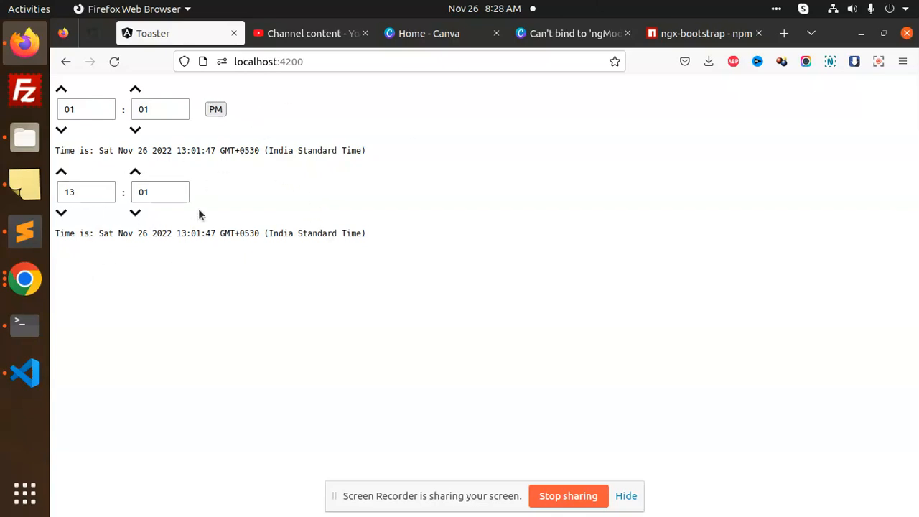
pyautogui.moveTo(82, 331)
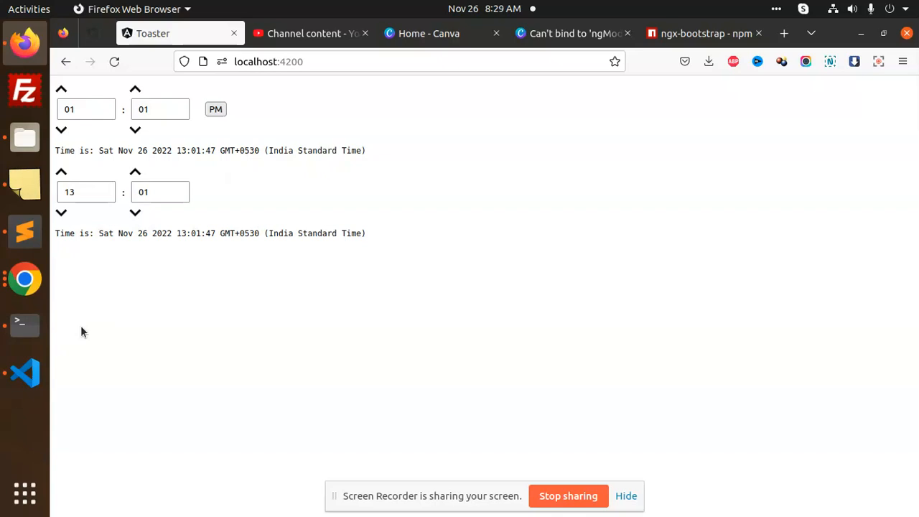
pyautogui.moveTo(24, 372)
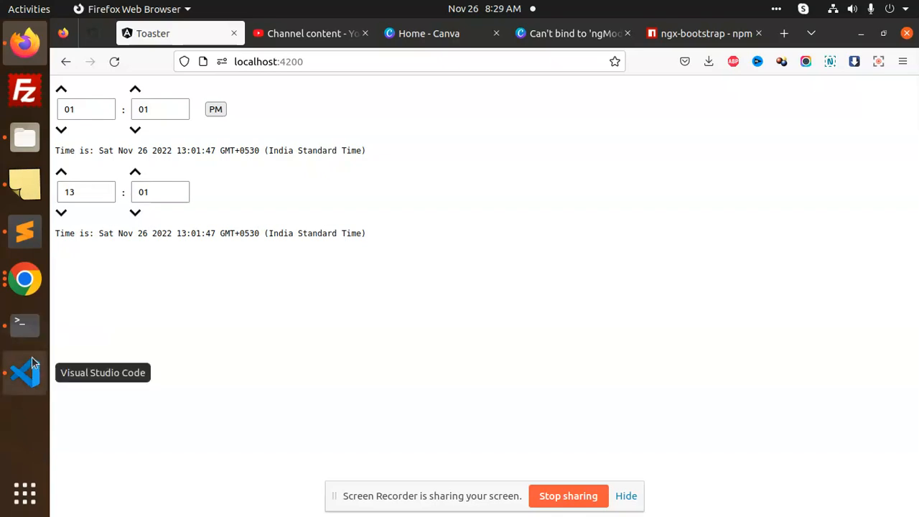
# - Bring Visual Studio Code to the front from the dock, showing app.component.html
pyautogui.click(24, 372)
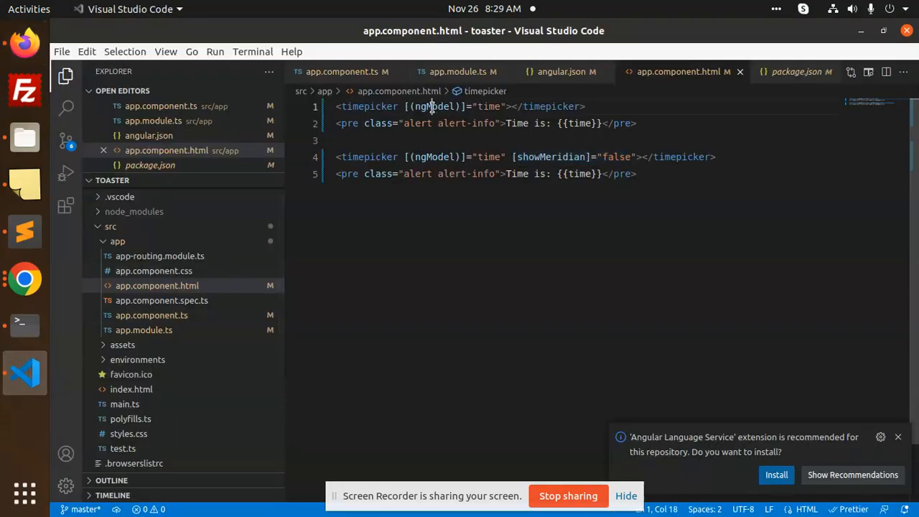